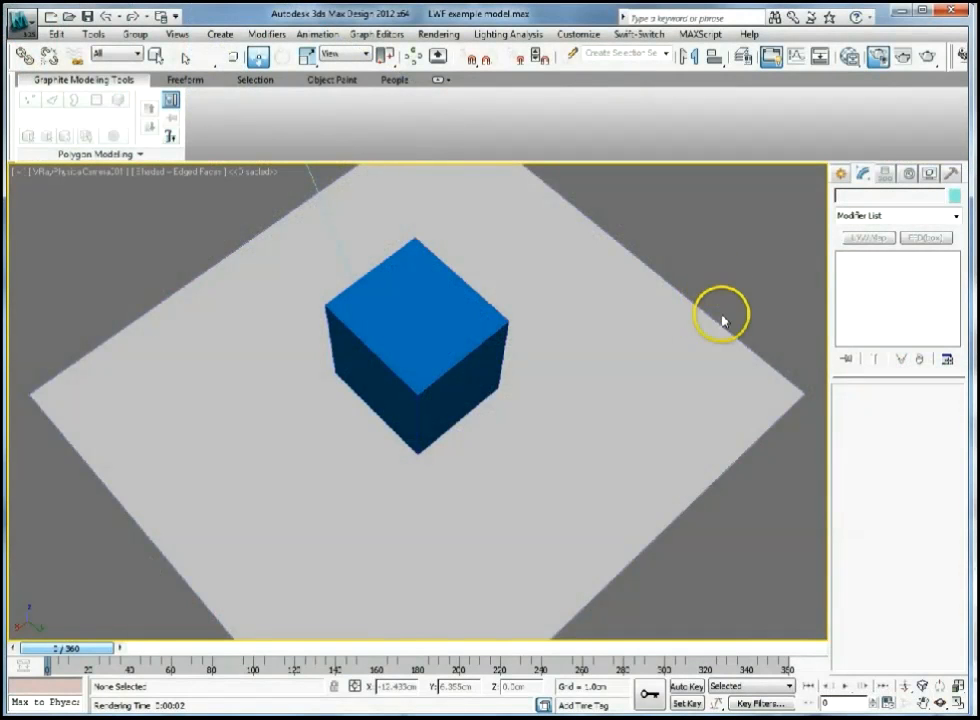
mouse_move(716, 276)
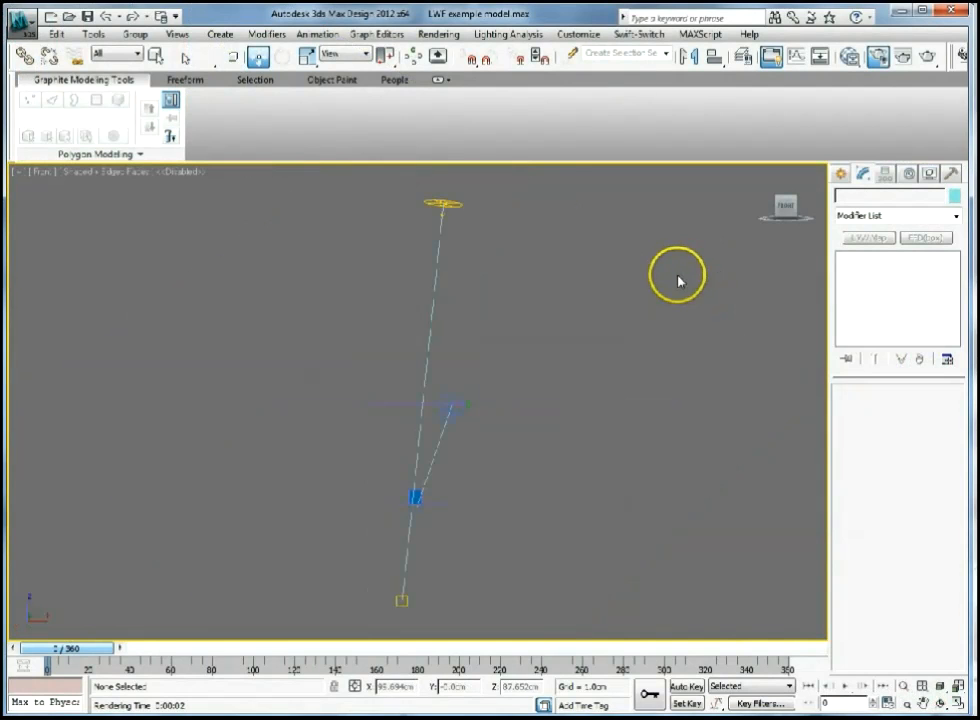
mouse_move(446, 464)
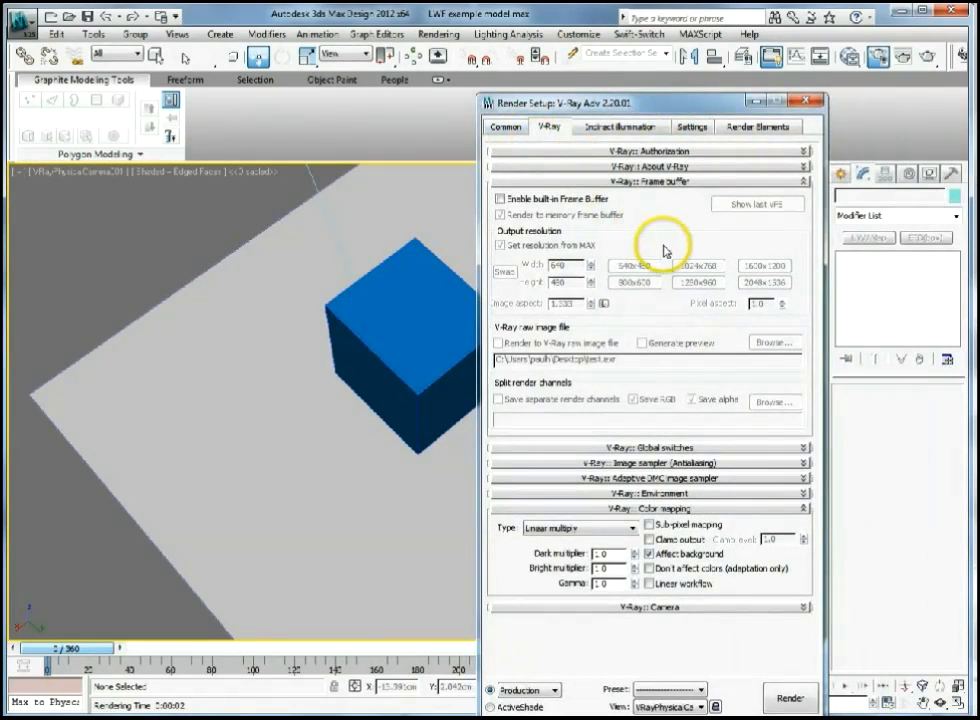
Expand the Color mapping Type dropdown to show the available mapping types.
click(650, 180)
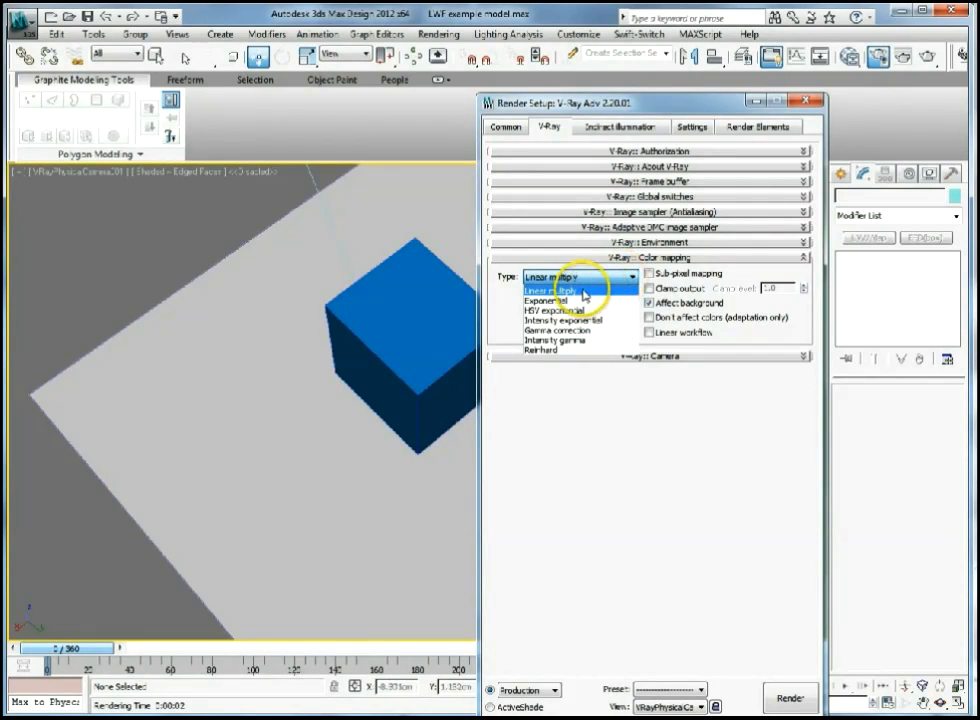
Choose Linear multiply as the colour mapping type and focus the Gamma field.
click(568, 288)
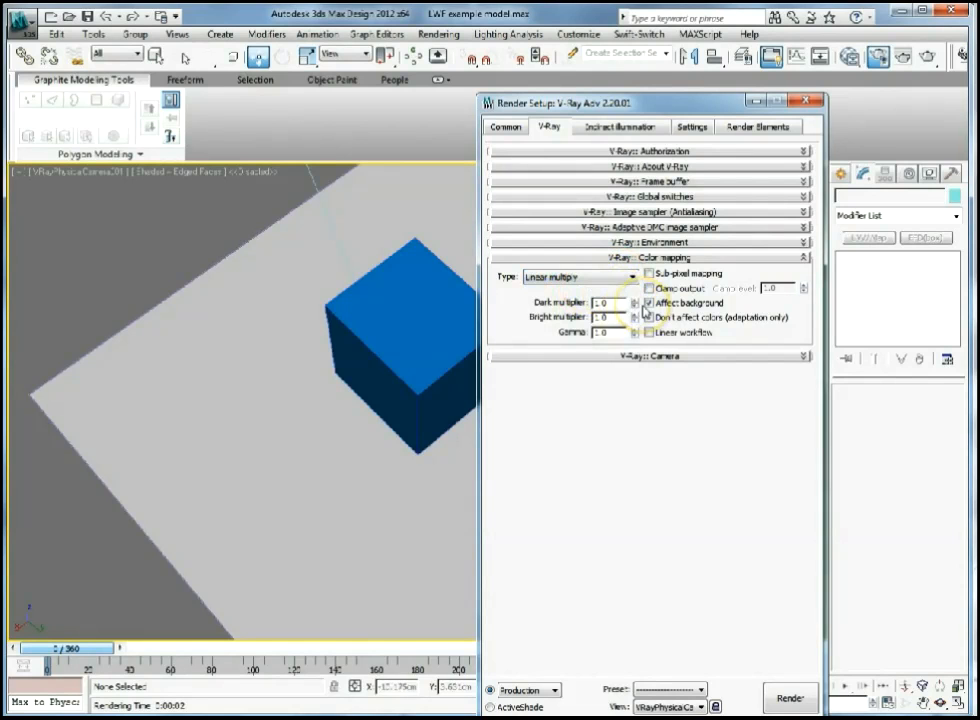
click(652, 316)
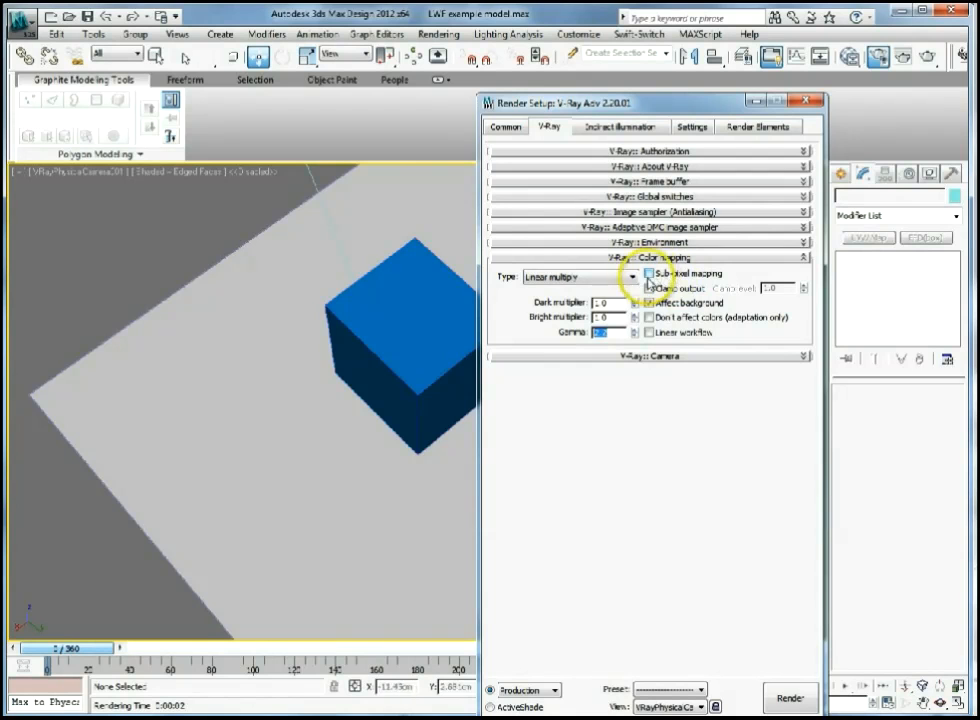
Set gamma to 2.2 and toggle the Sub-pixel mapping and Clamp output options.
click(652, 302)
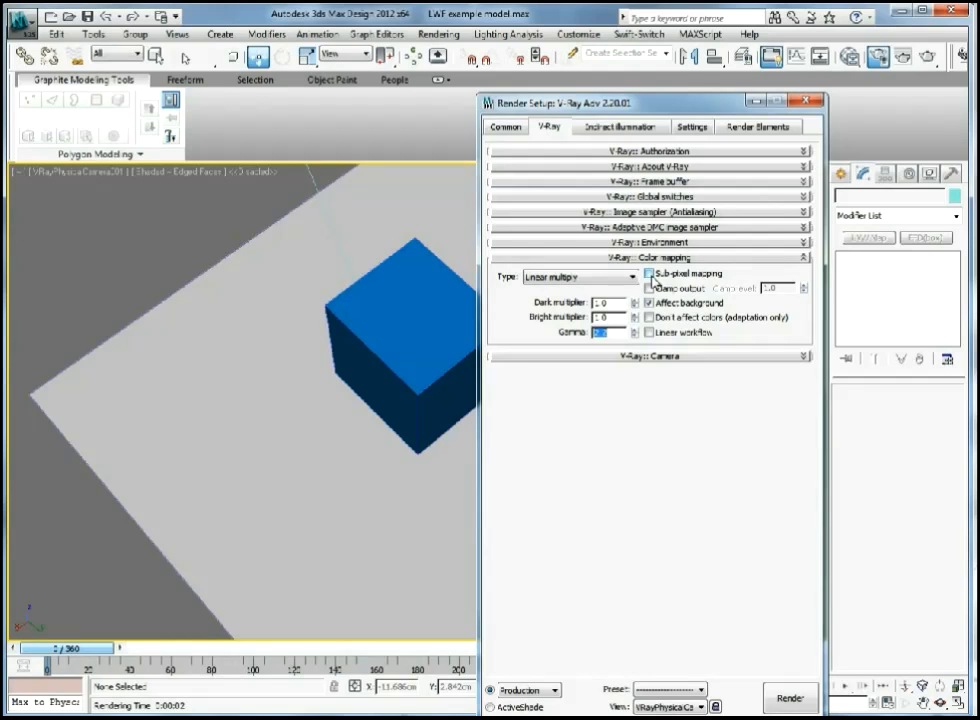
click(652, 304)
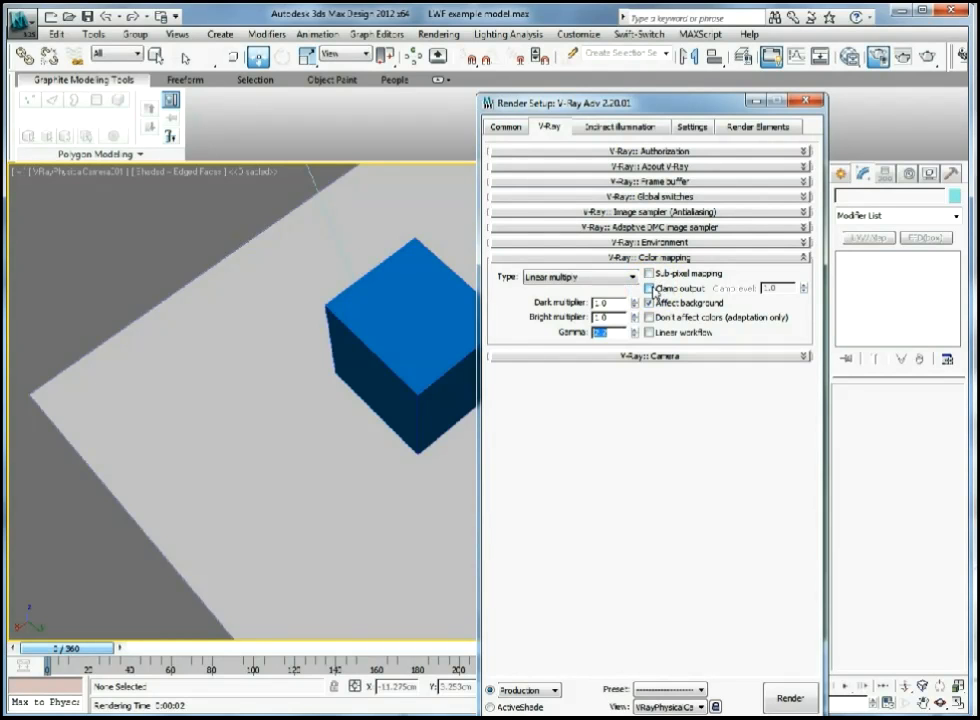
click(652, 302)
text(2.2)
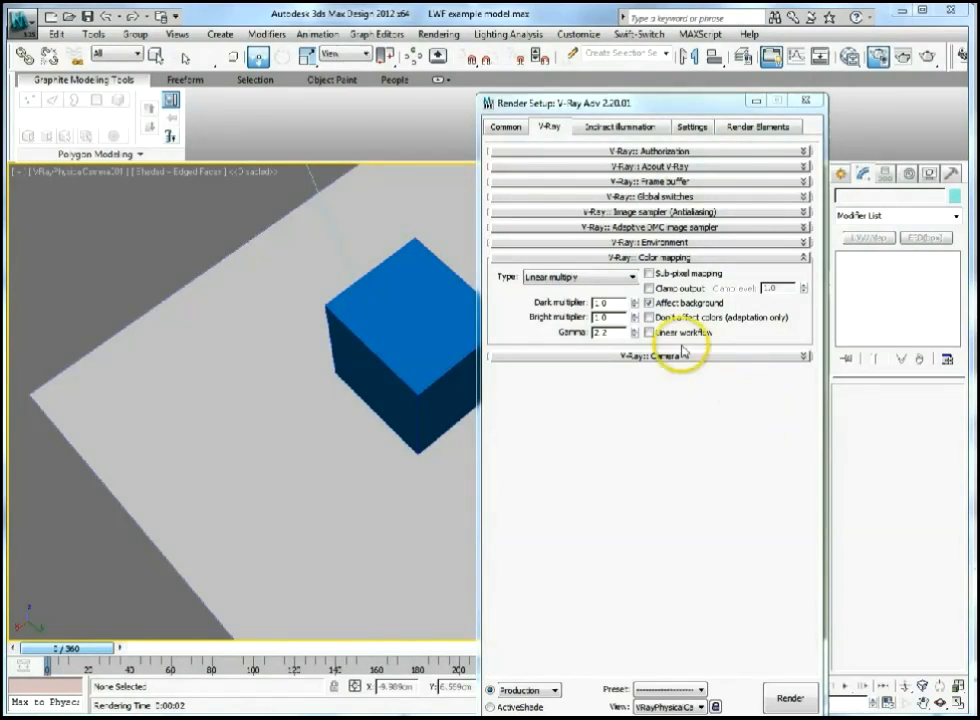
Enable 'Don't affect colors (adaptation only)' for a linear workflow.
click(650, 316)
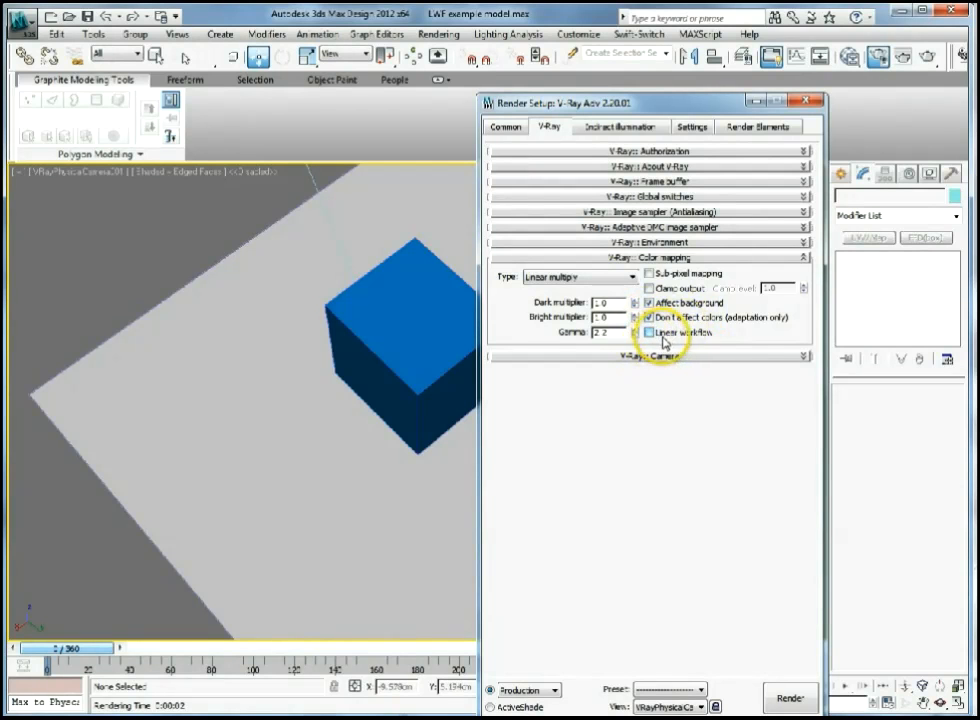
click(650, 332)
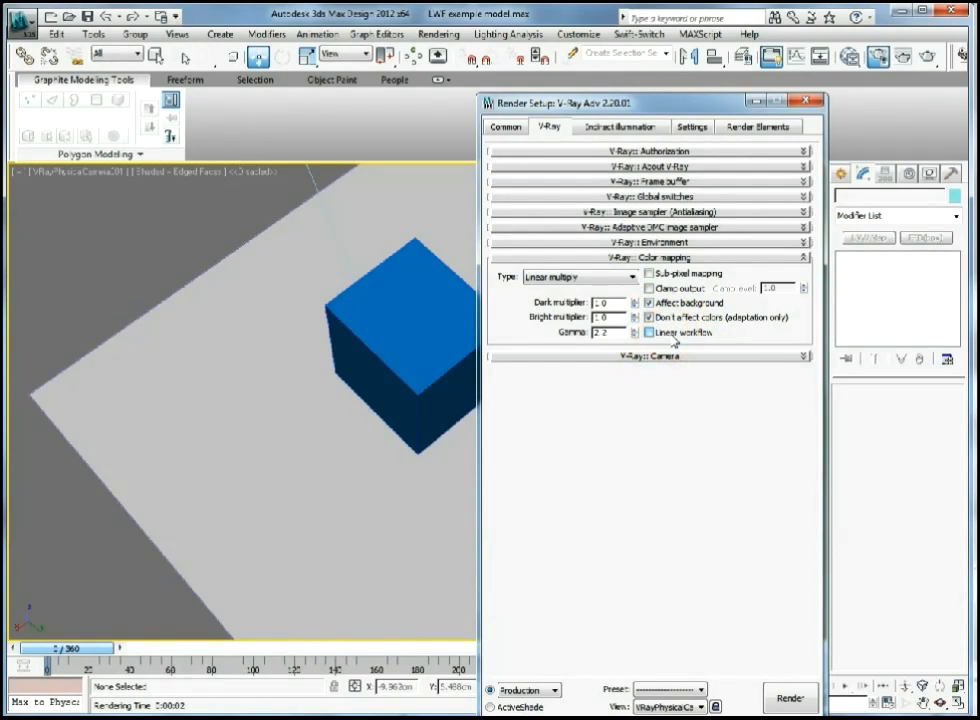